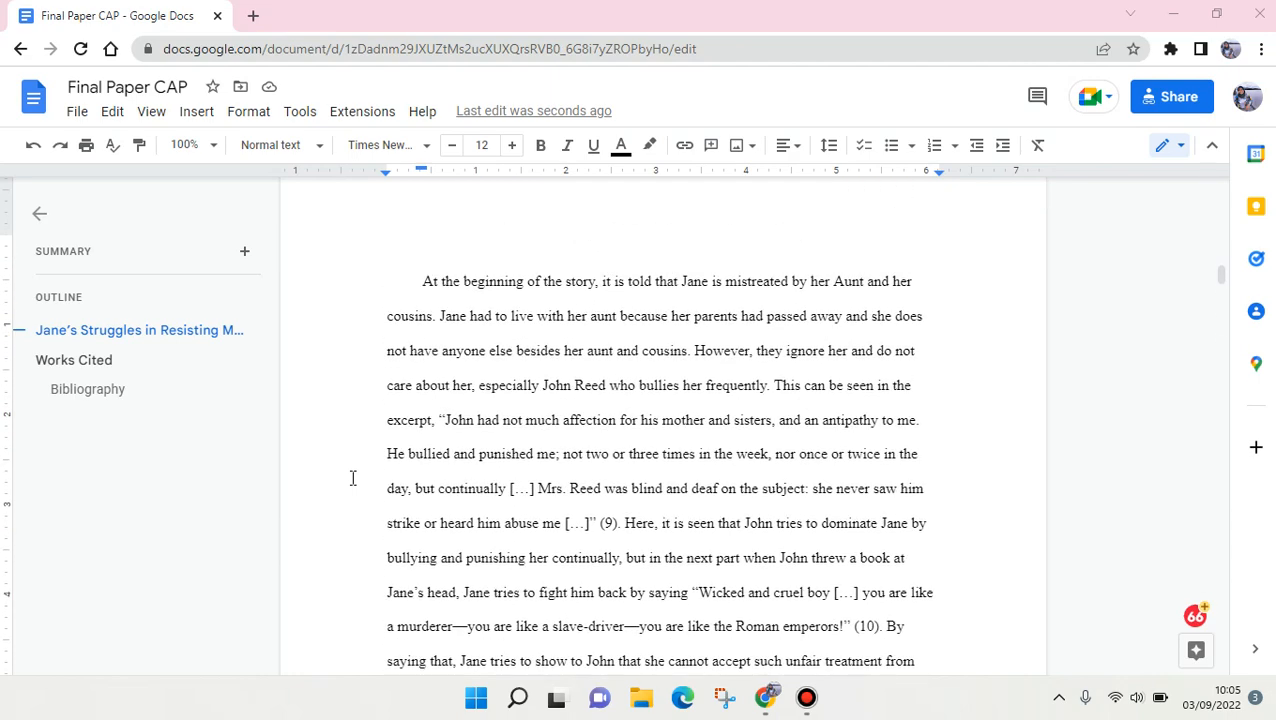
mouse_move(74, 360)
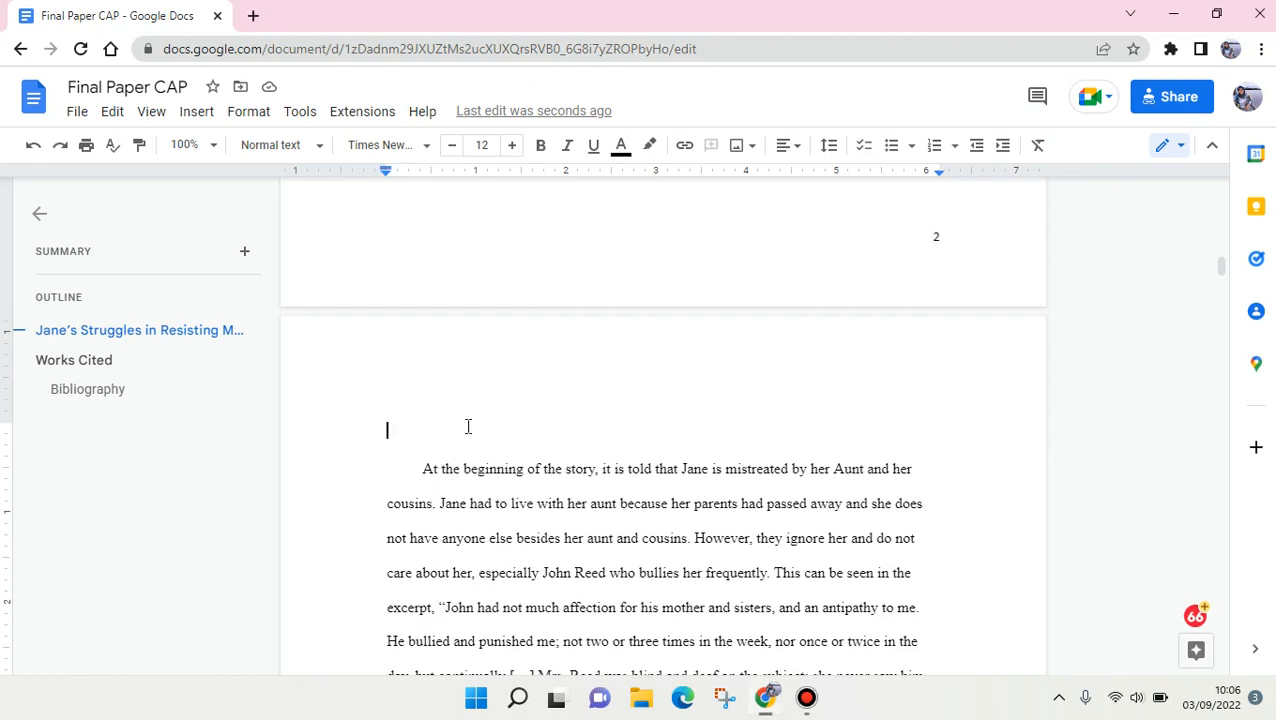
mouse_move(512, 414)
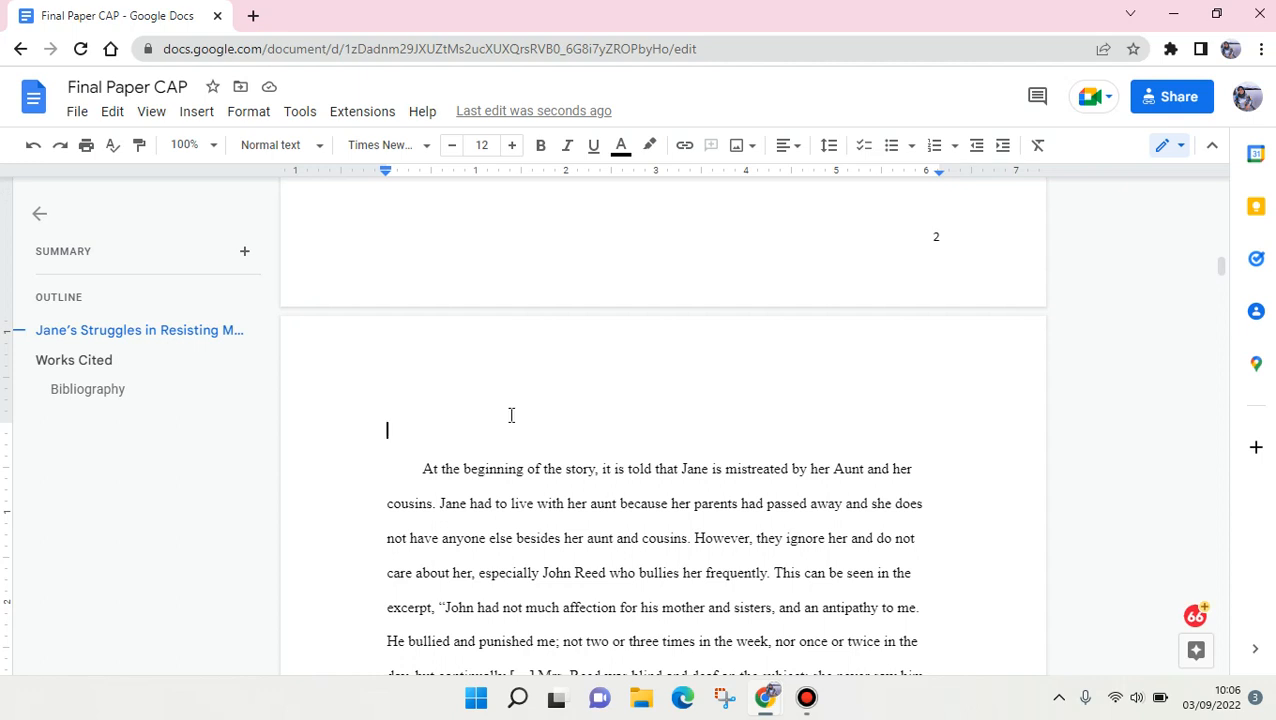
- Add a bold CHAPTER I line above the opening story paragraph
type("CHAP")
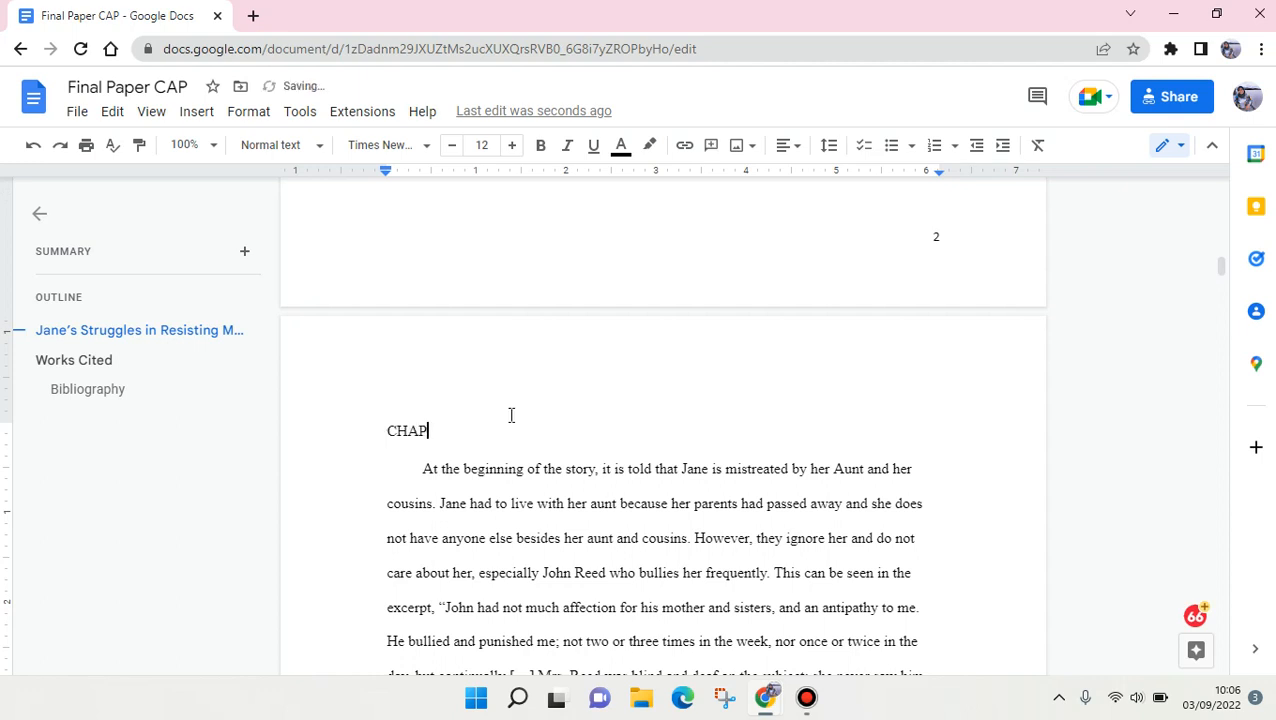
type("TER i")
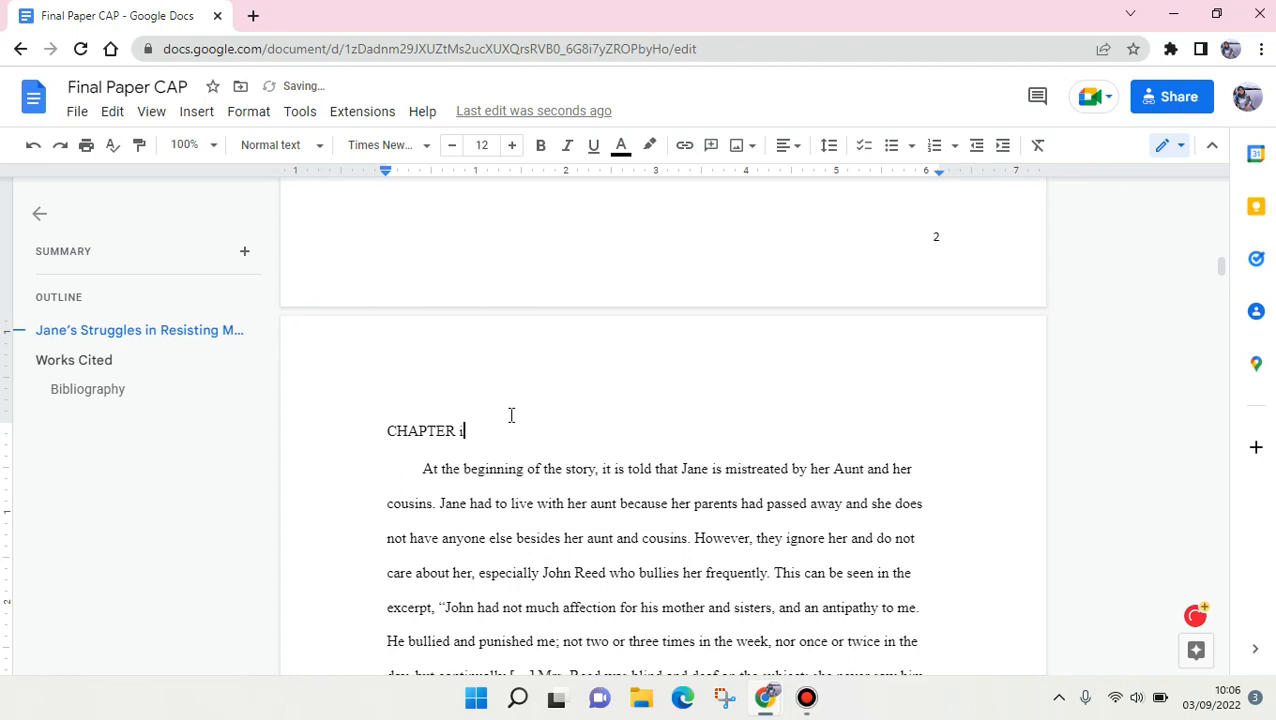
type("1")
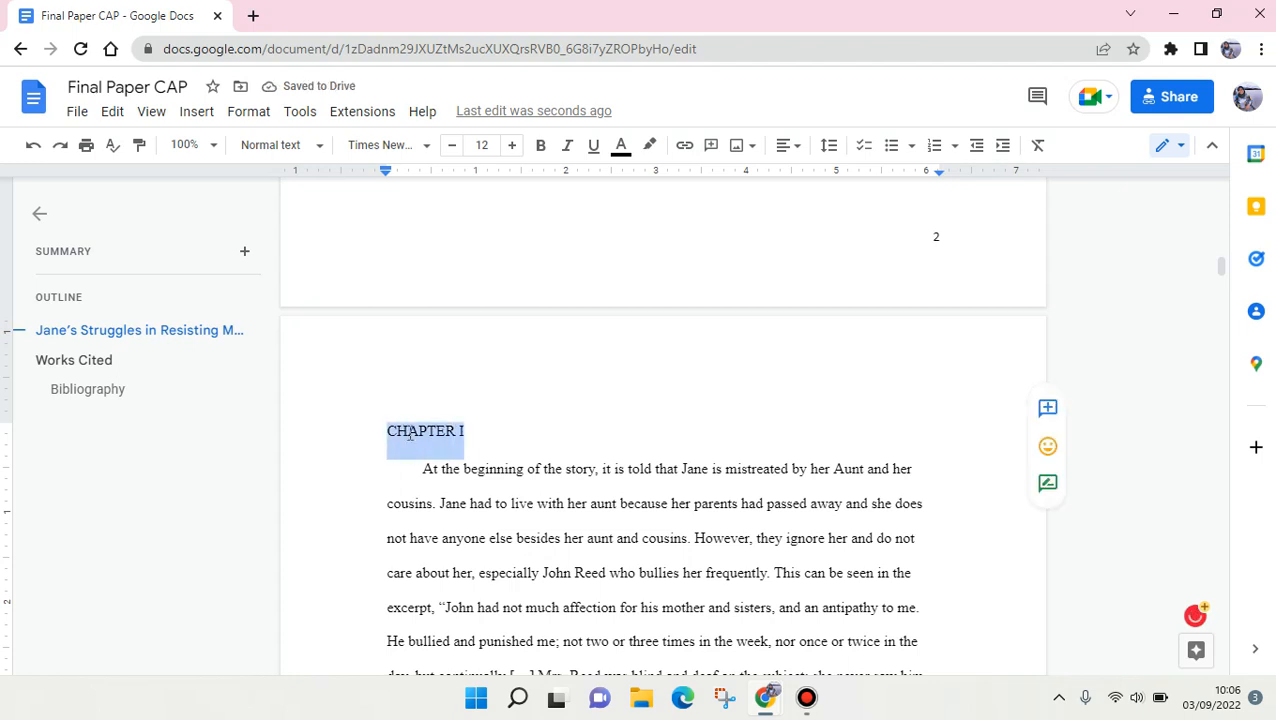
left_click(540, 144)
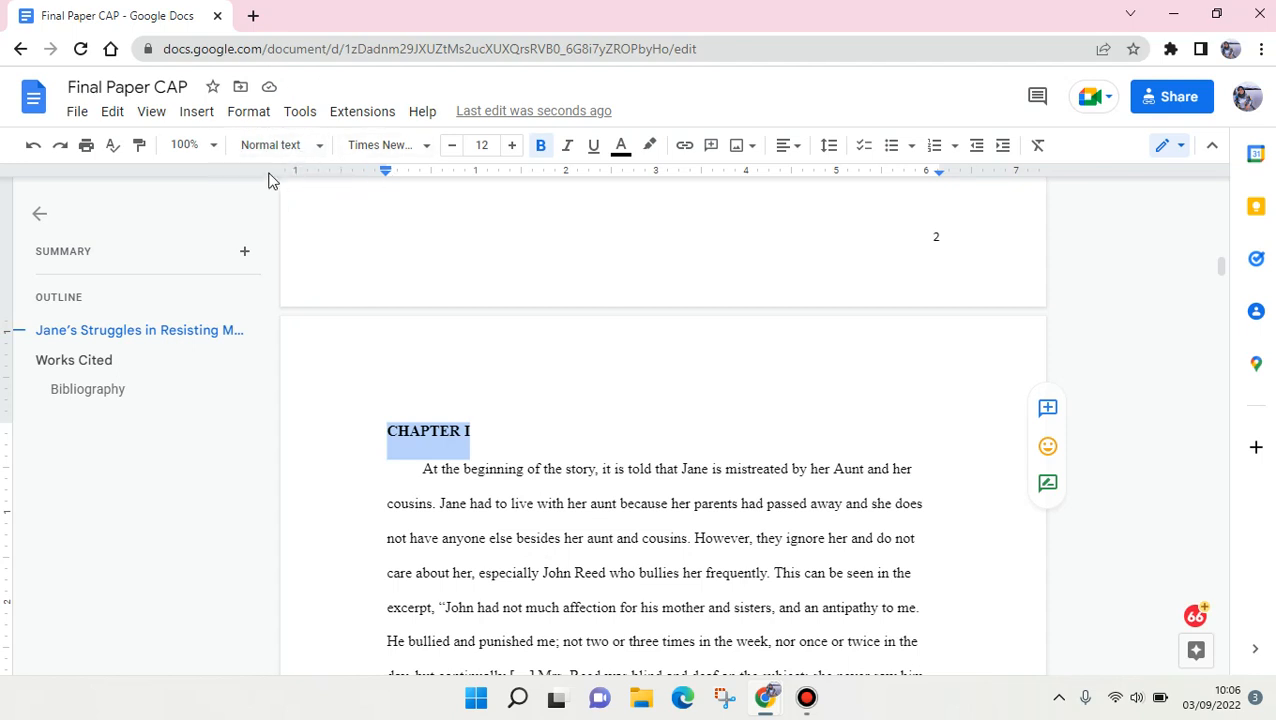
- Apply the Heading 1 paragraph style to CHAPTER I so it appears in the outline
left_click(270, 144)
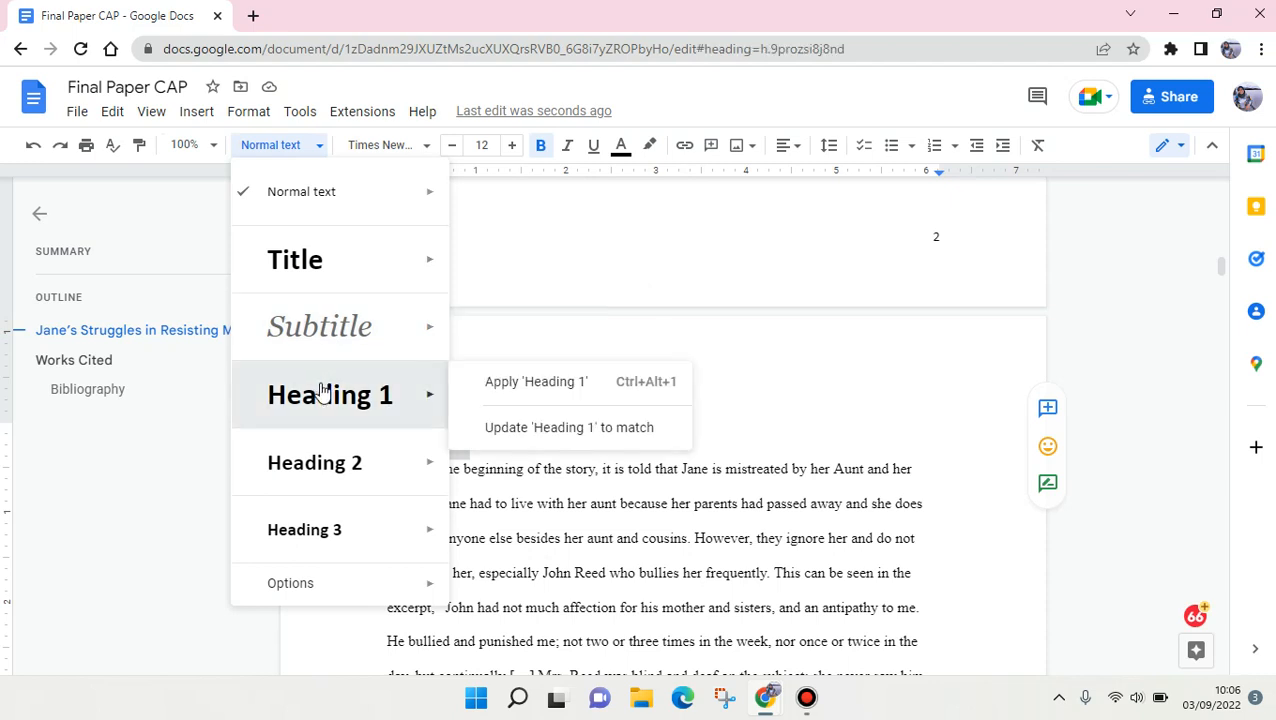
left_click(536, 380)
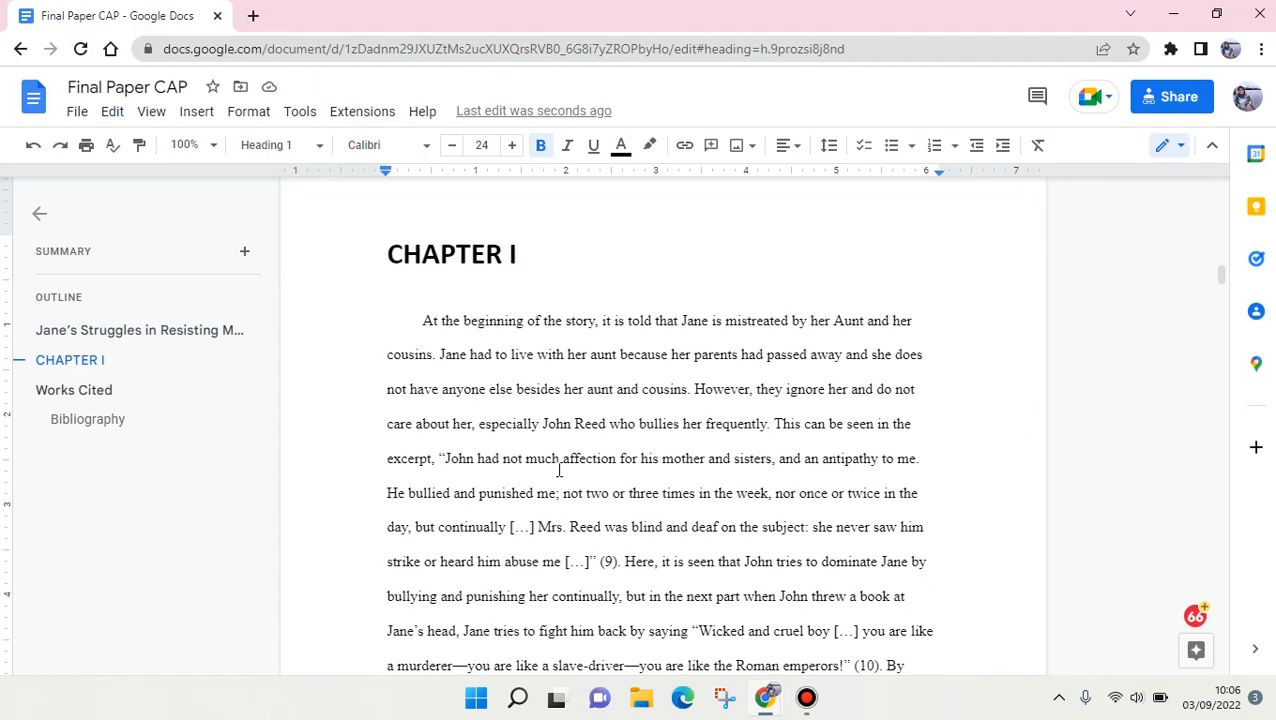
- Scroll down to the paragraph beginning "St. John is the last male character"
scroll("down", 3)
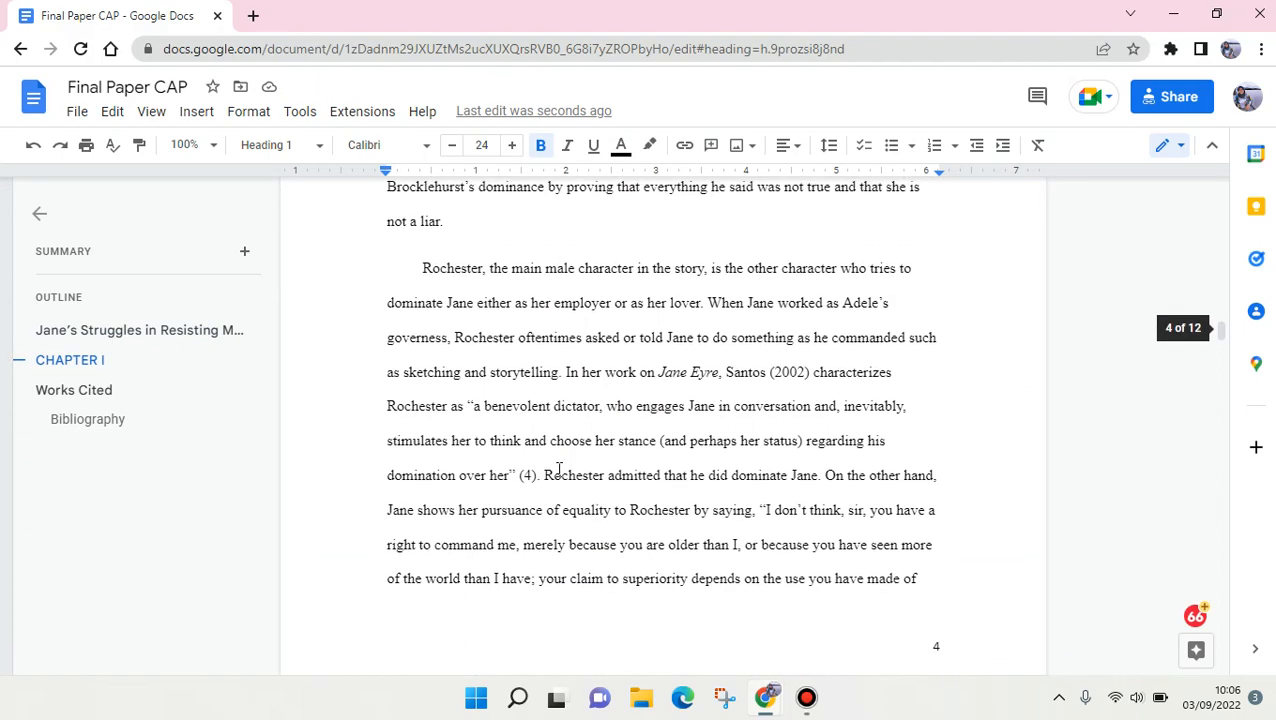
scroll("down", 3)
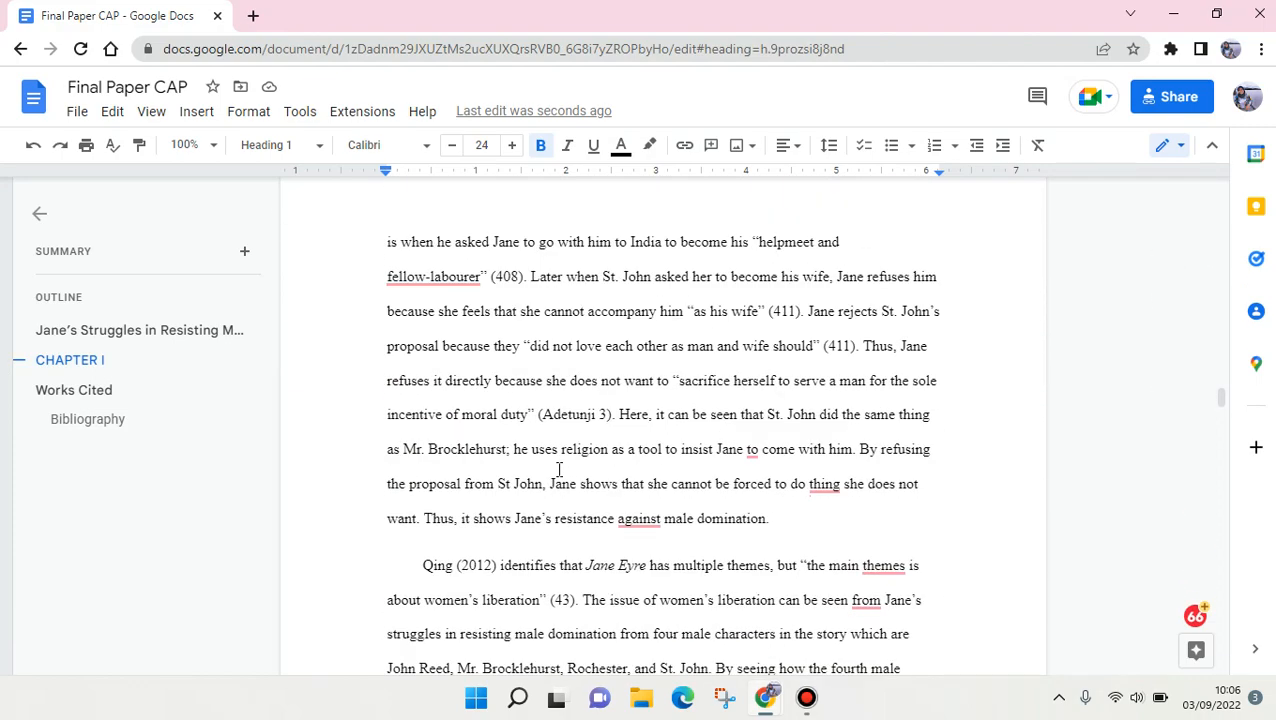
scroll("down", 3)
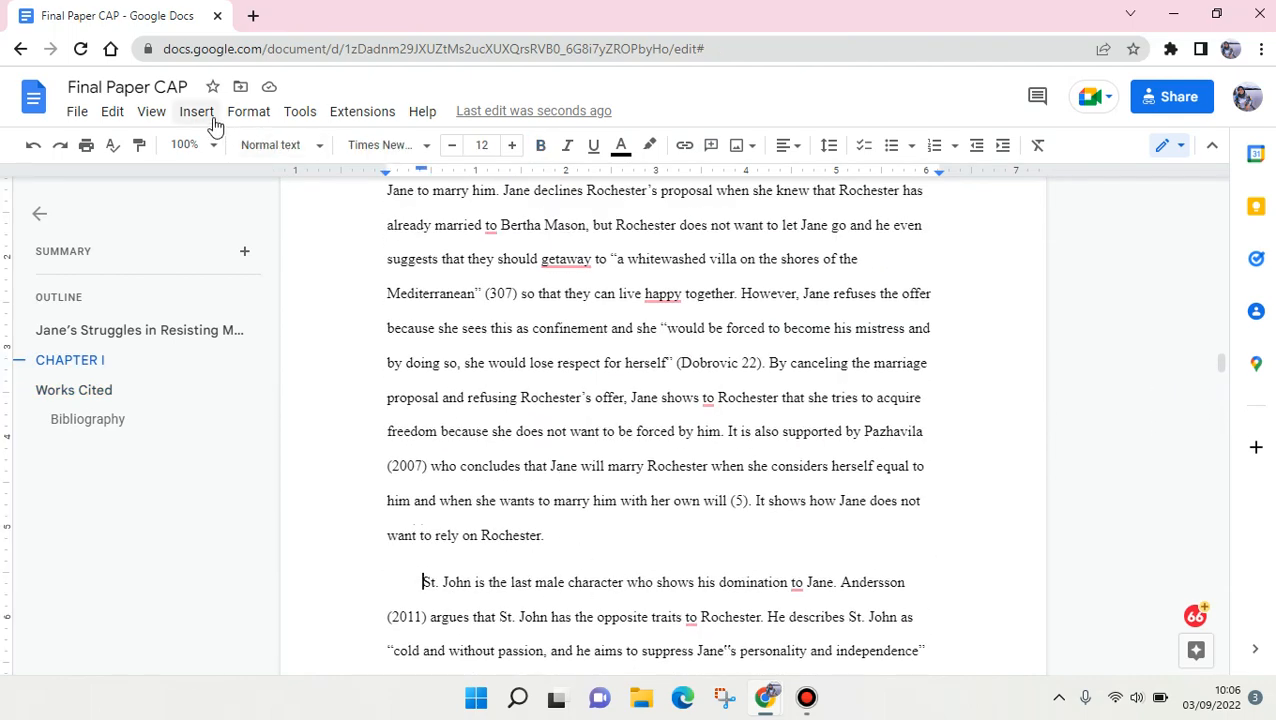
- Insert a page break so the St. John paragraph starts a new page
left_click(196, 112)
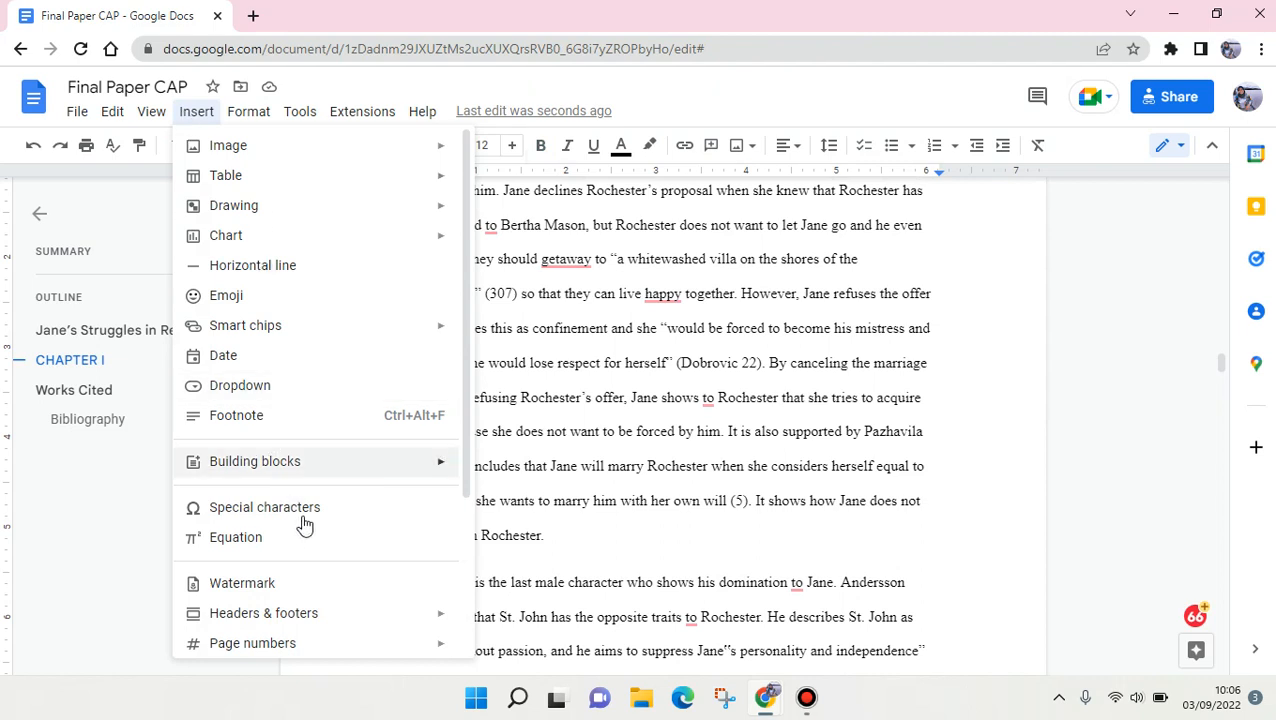
left_click(252, 642)
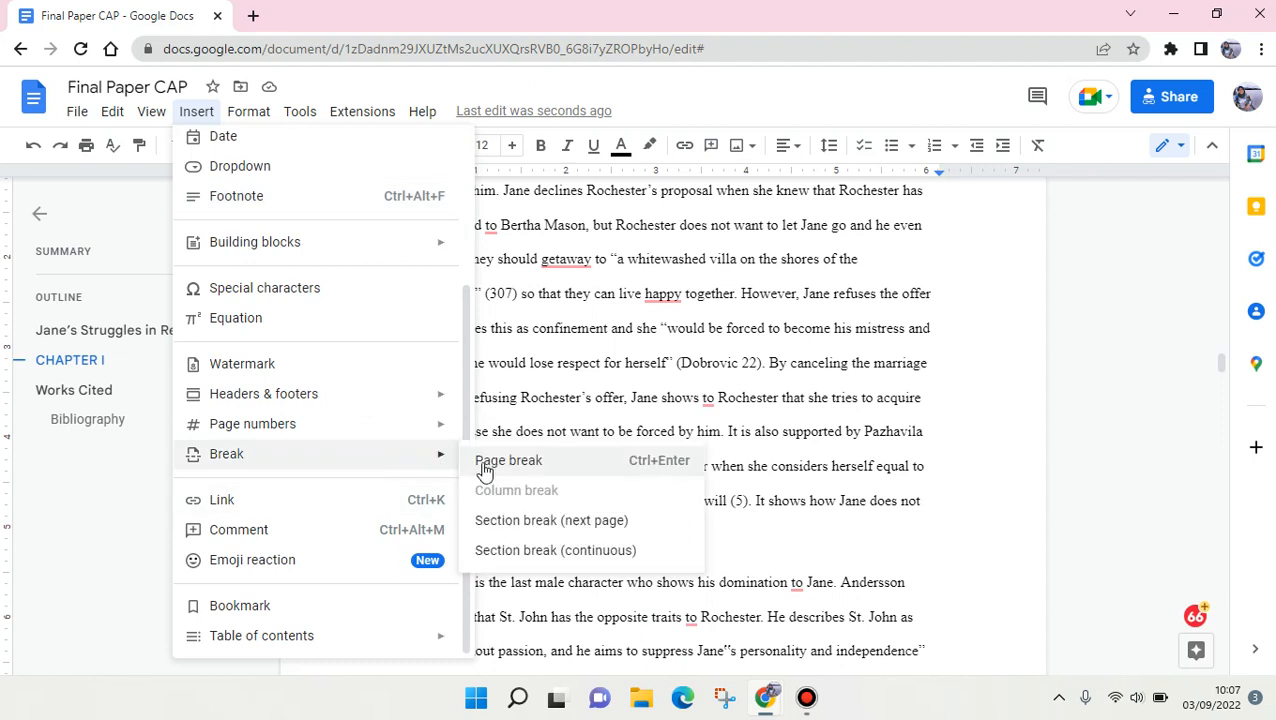
left_click(508, 460)
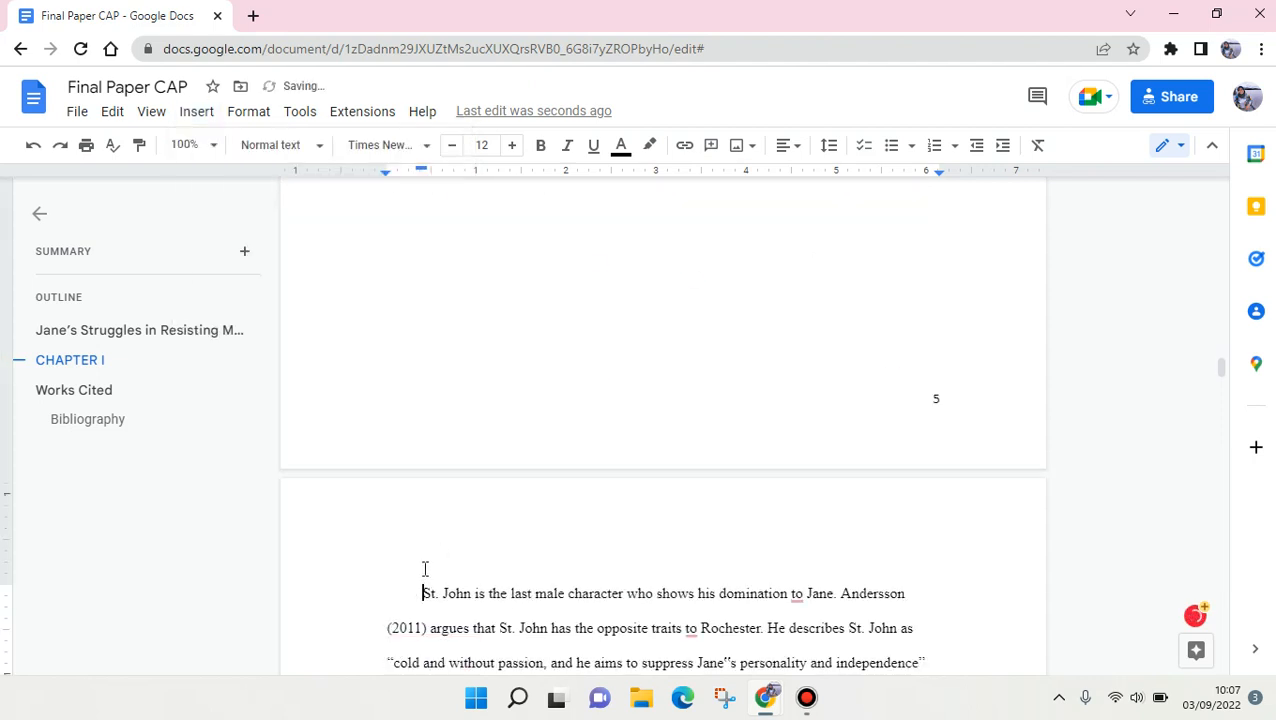
- Add a CHAPTER II line above the St. John paragraph on the new page
scroll("down", 3)
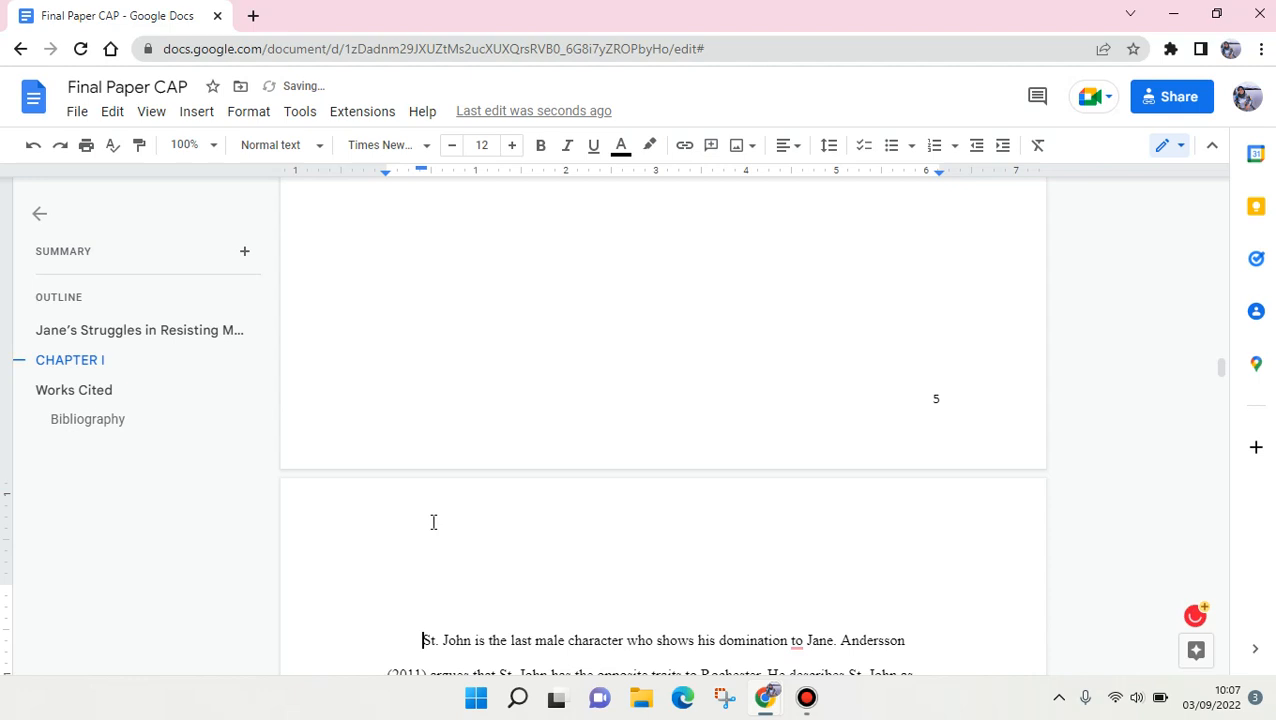
type("chap")
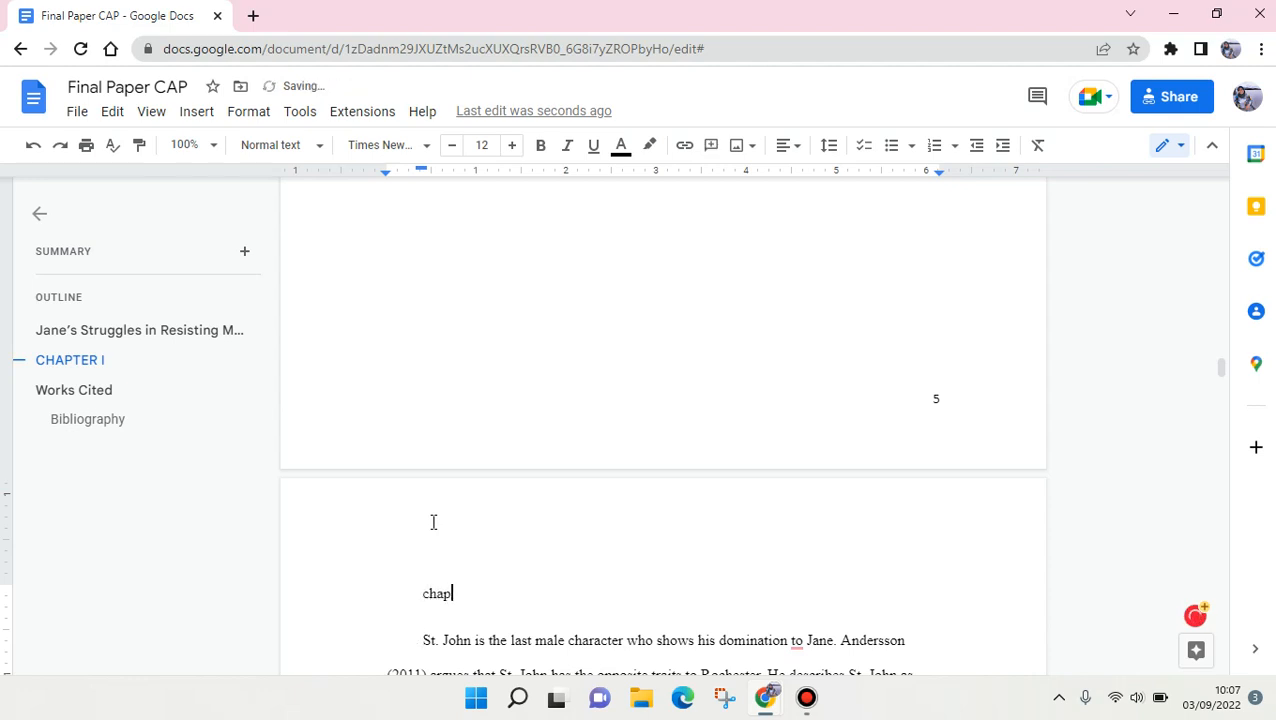
type("CHAPTER")
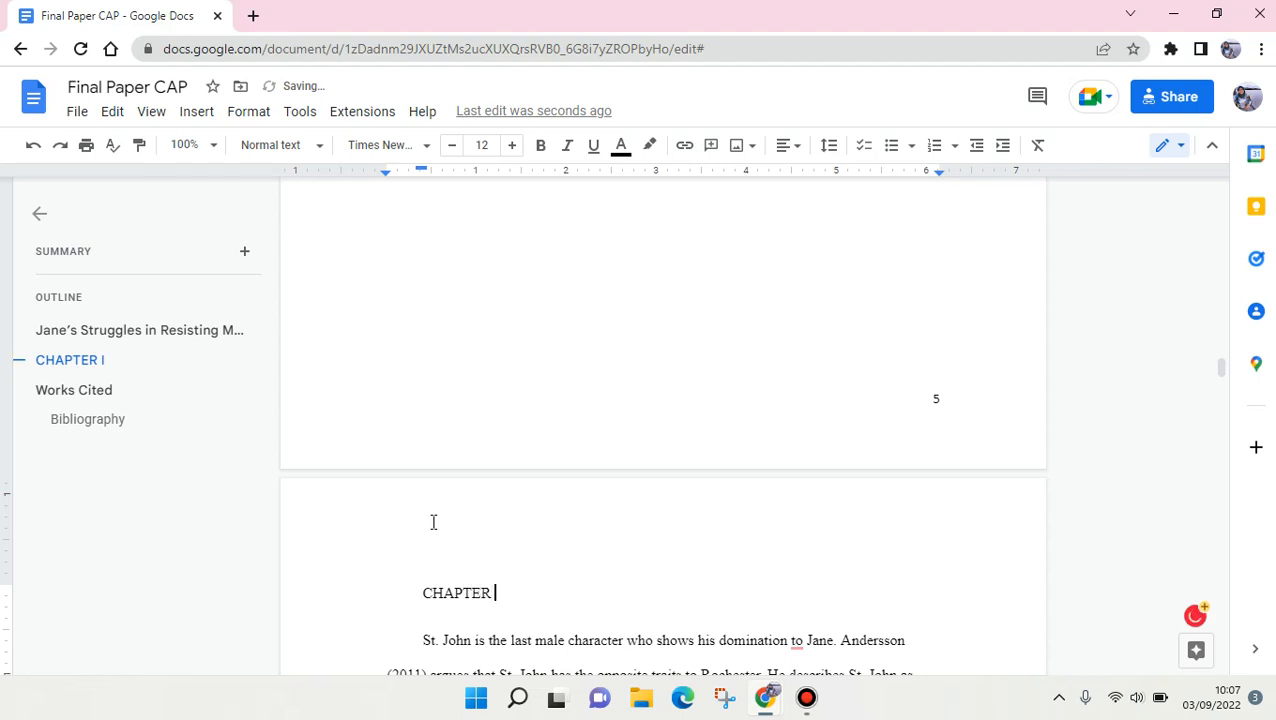
type("II")
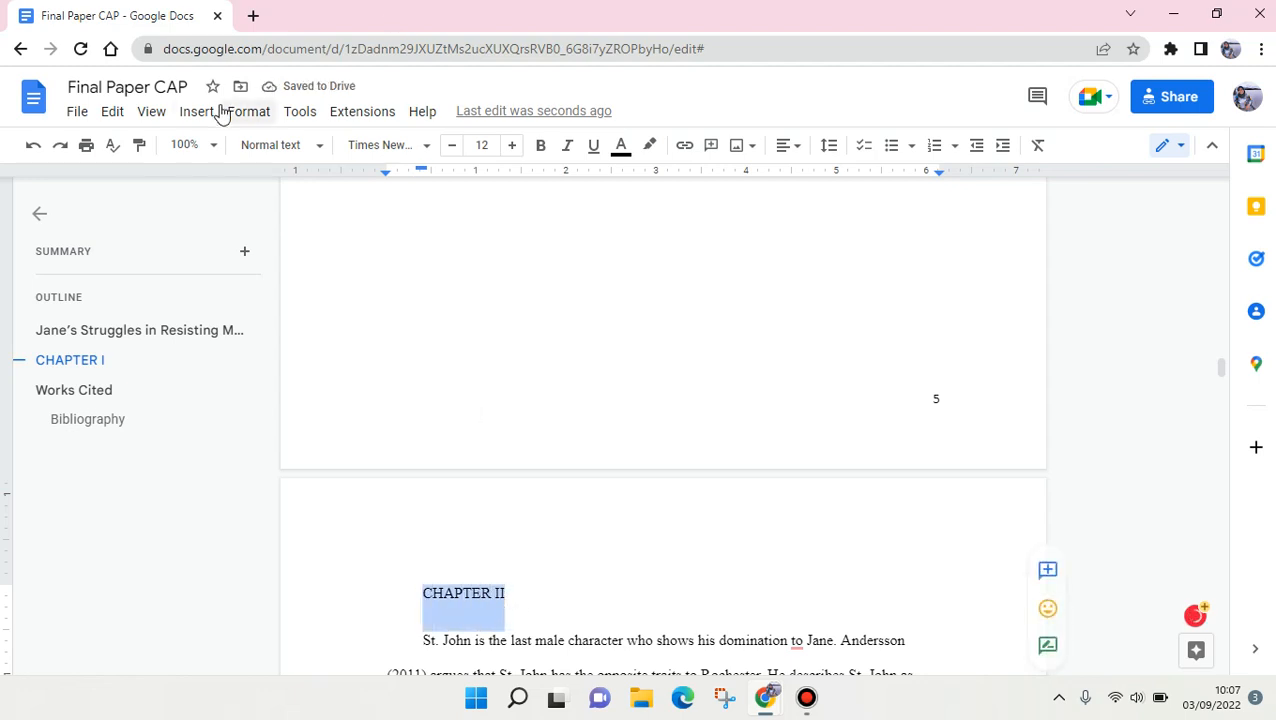
- Make CHAPTER II bold with Heading 1 style, listed in the outline after CHAPTER I
left_click(540, 144)
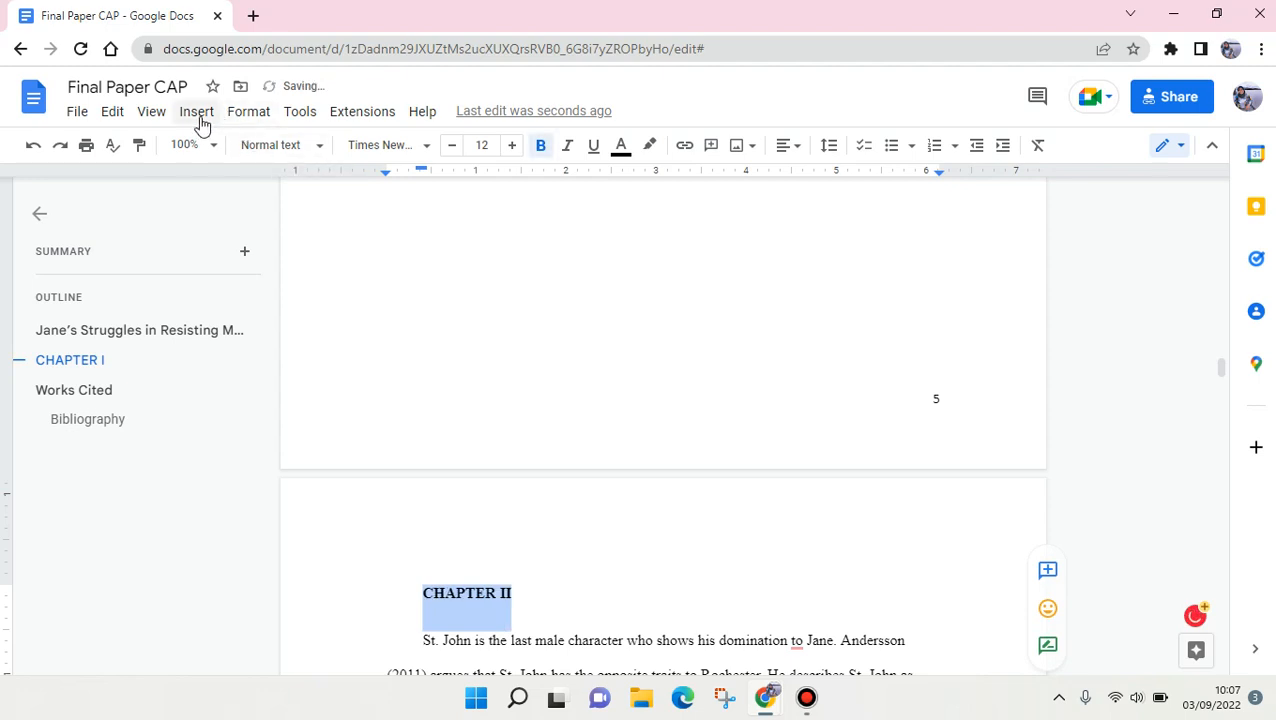
left_click(270, 144)
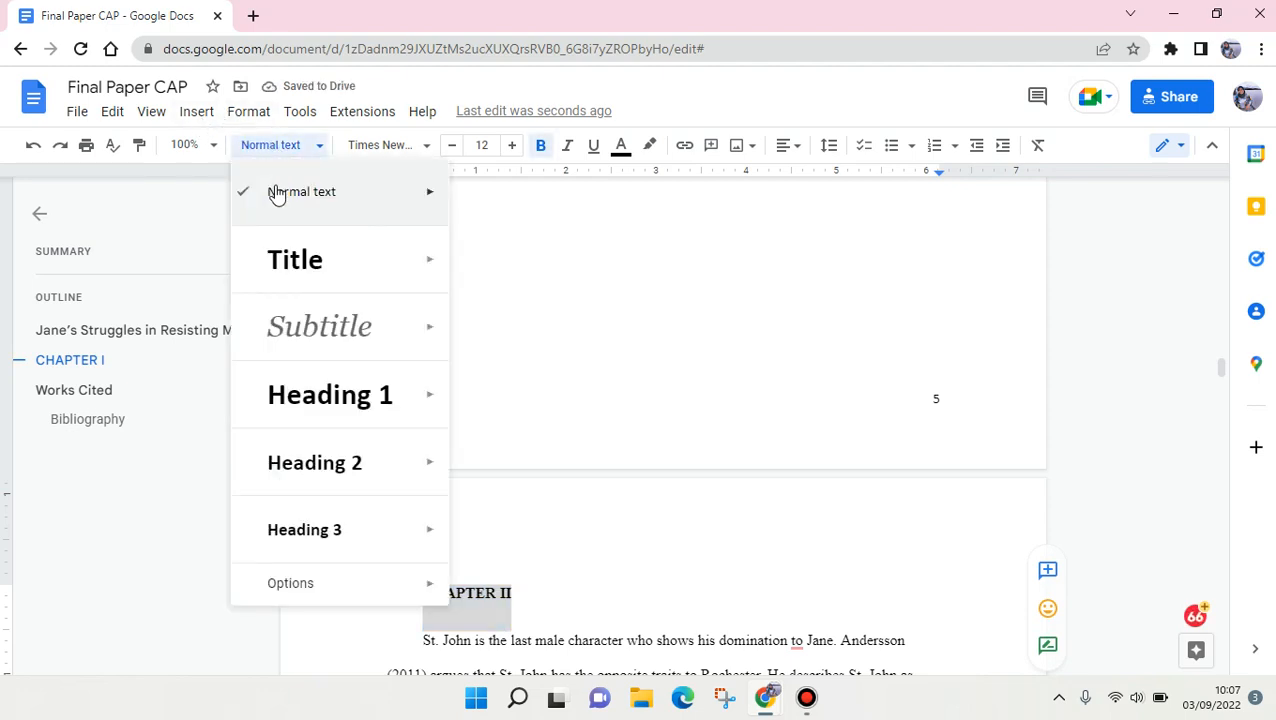
left_click(330, 394)
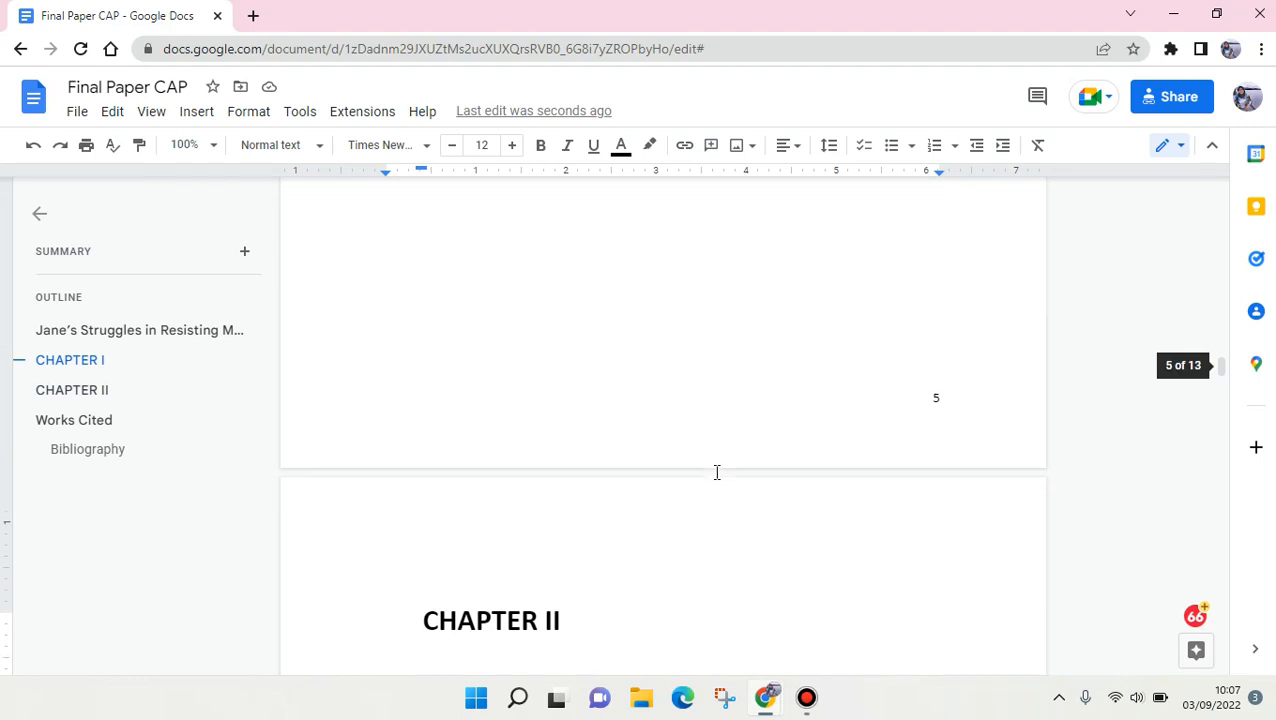
scroll("down", 3)
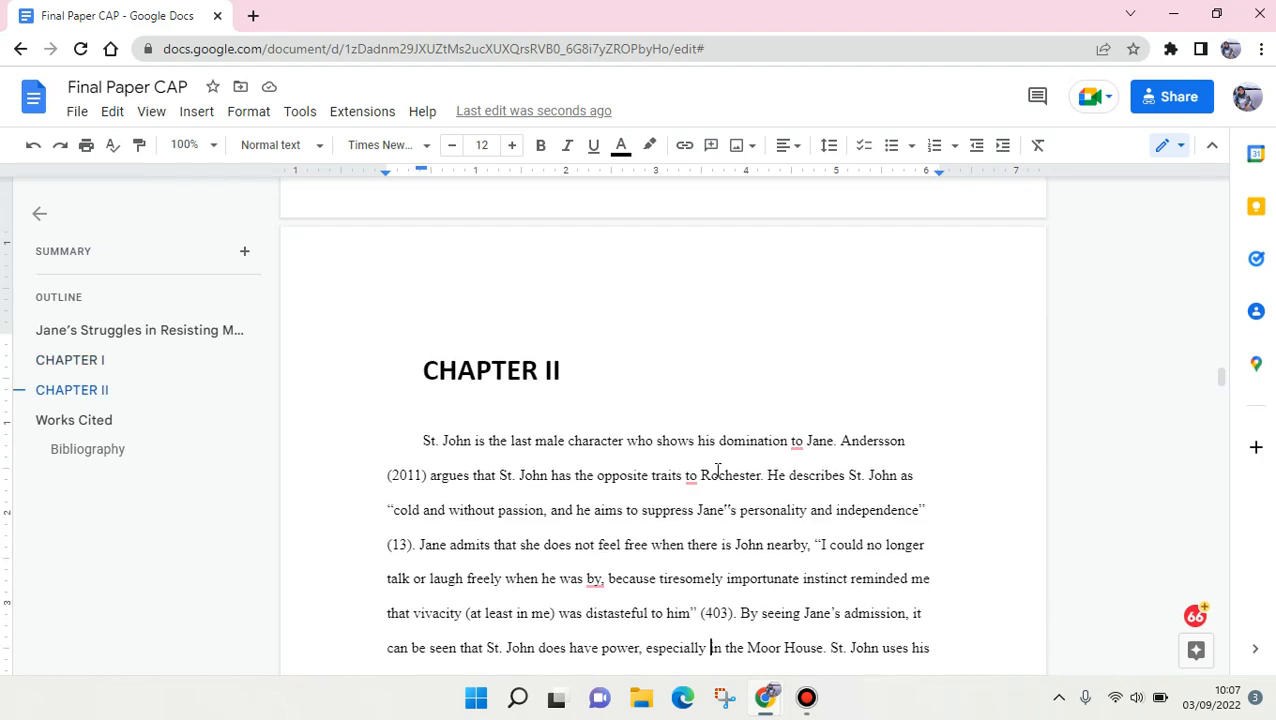